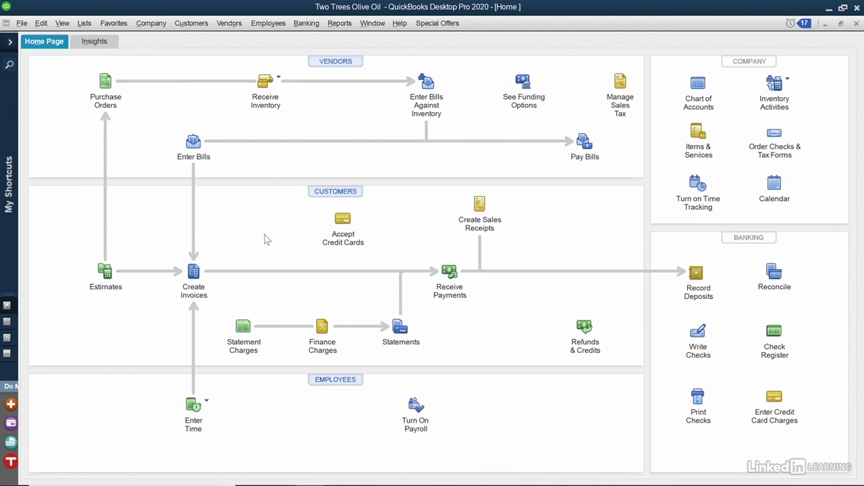
mouse_move(337, 55)
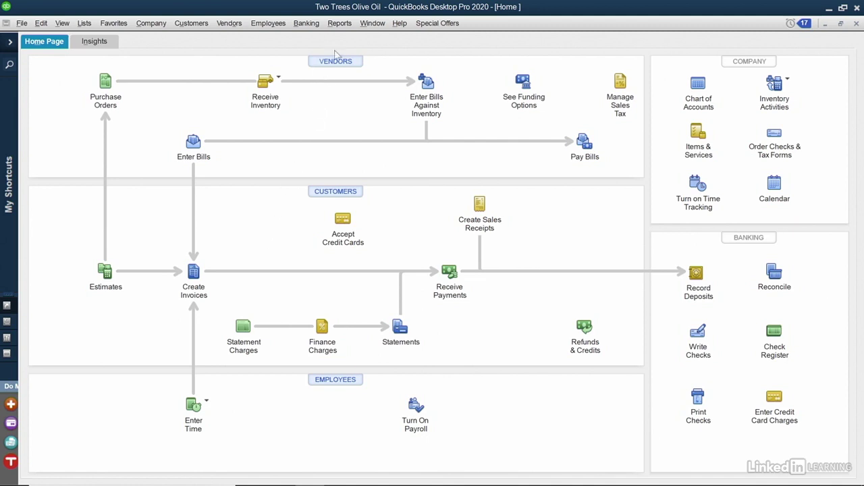
Step: Go to Reports > Report Center and view the Company & Financial report samples
left_click(340, 21)
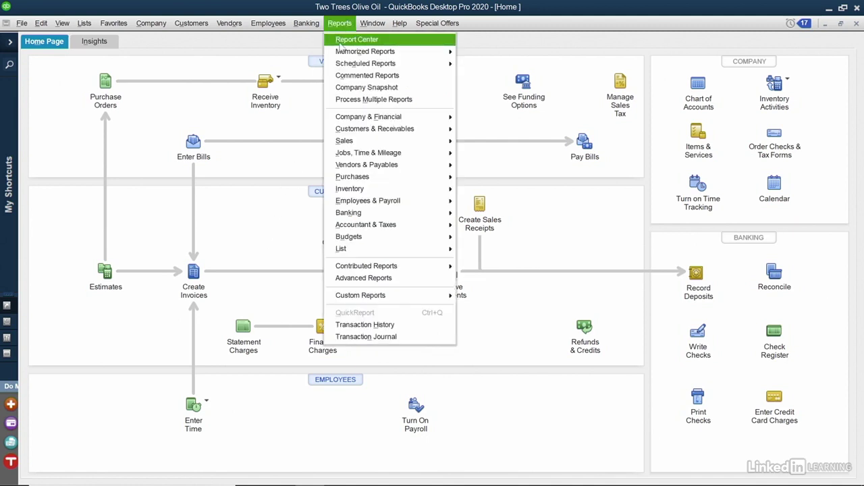
left_click(357, 38)
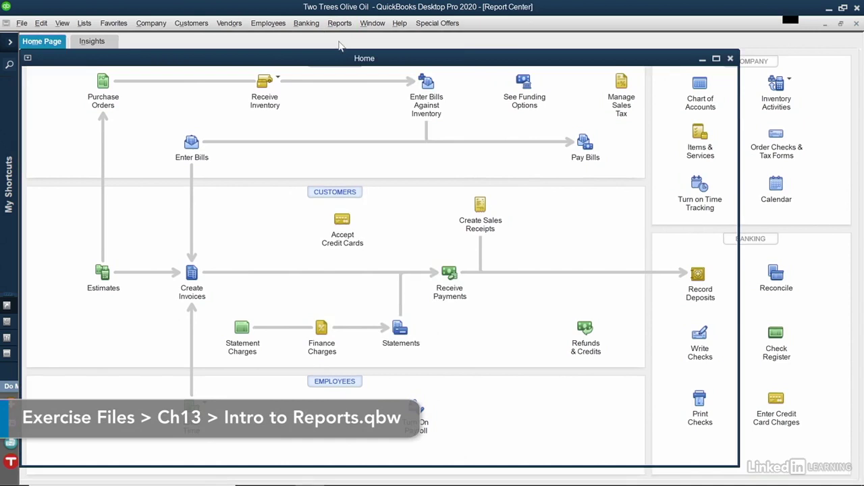
left_click(340, 23)
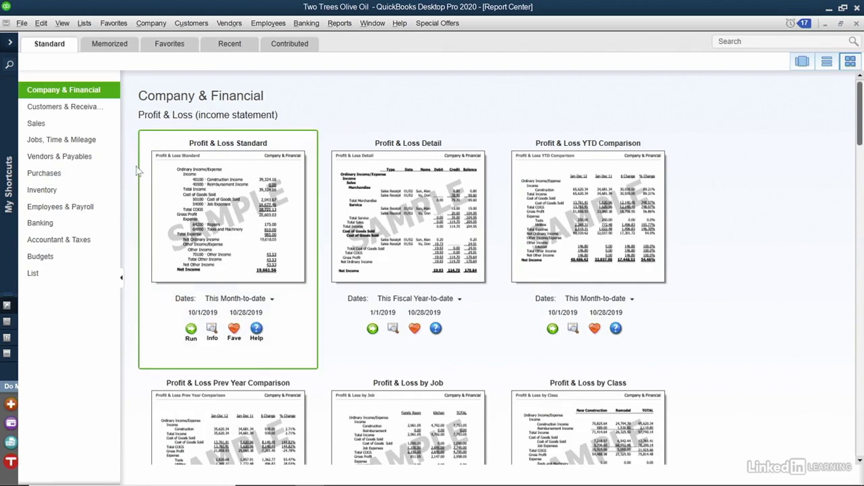
mouse_move(62, 139)
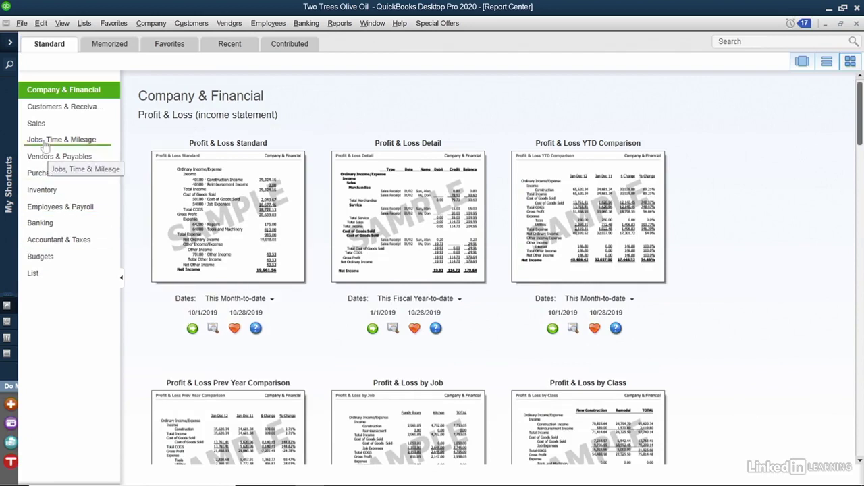
mouse_move(54, 270)
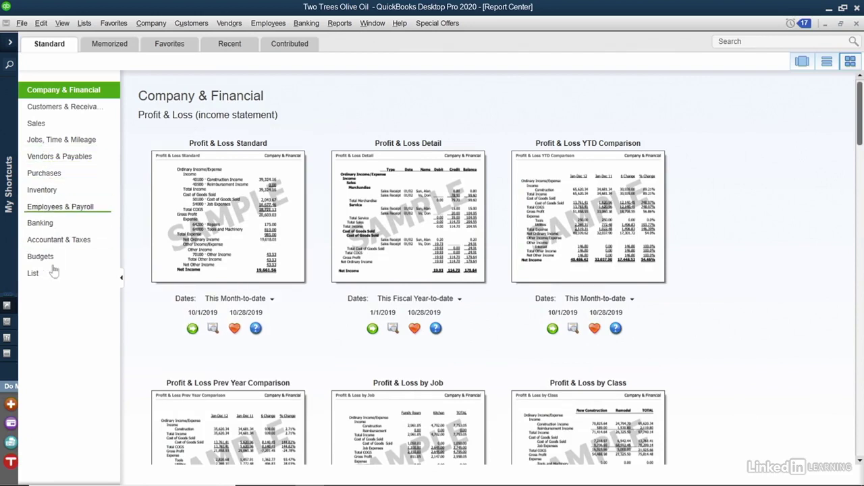
mouse_move(65, 308)
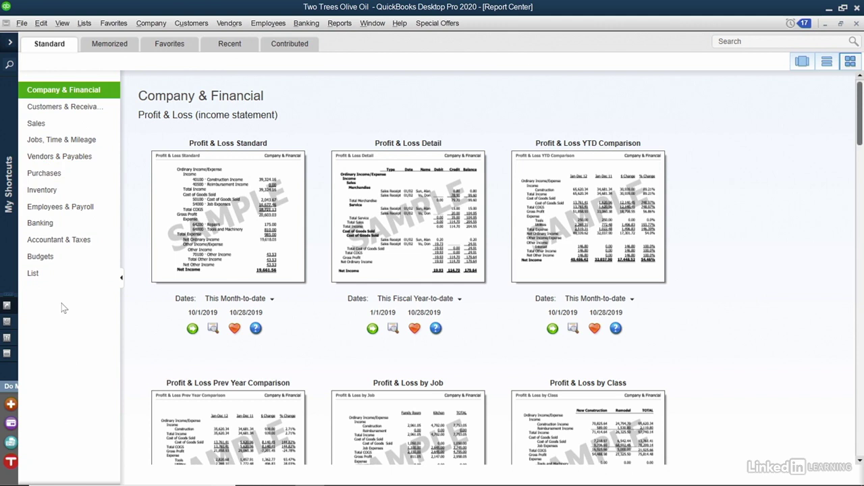
mouse_move(80, 76)
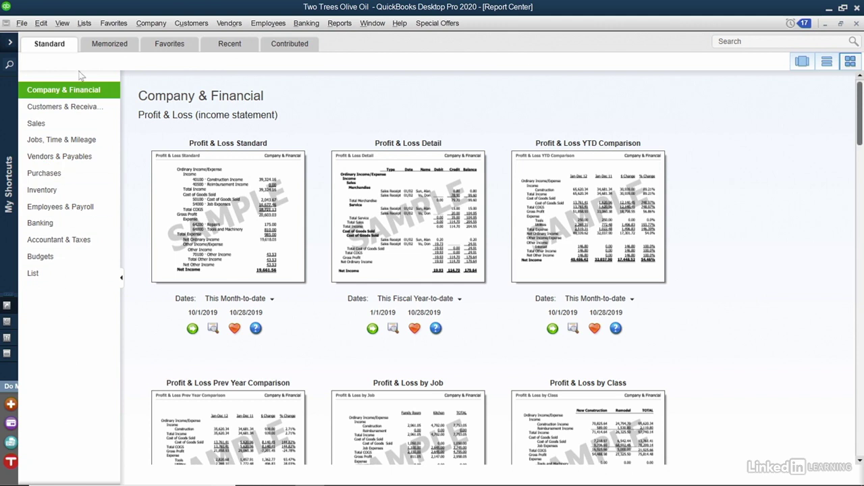
mouse_move(76, 89)
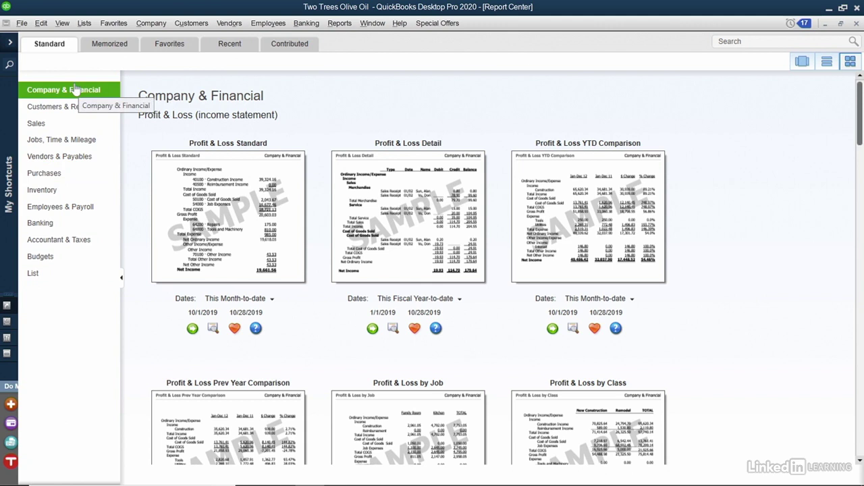
mouse_move(305, 89)
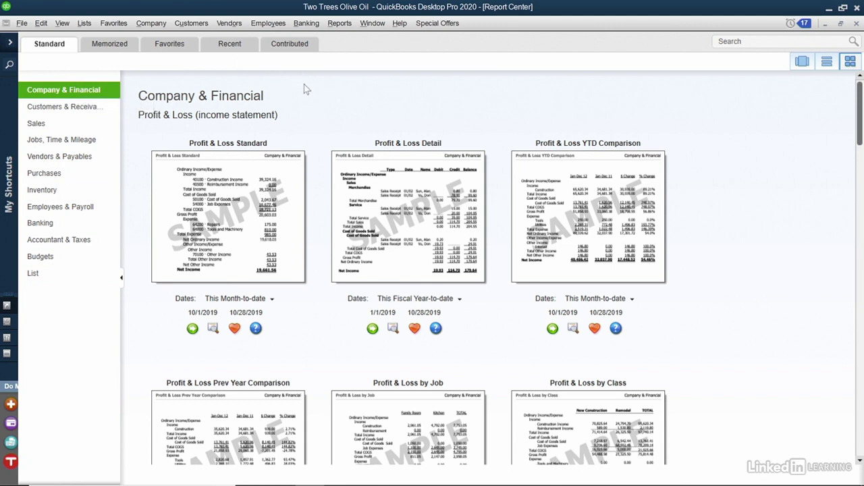
mouse_move(293, 159)
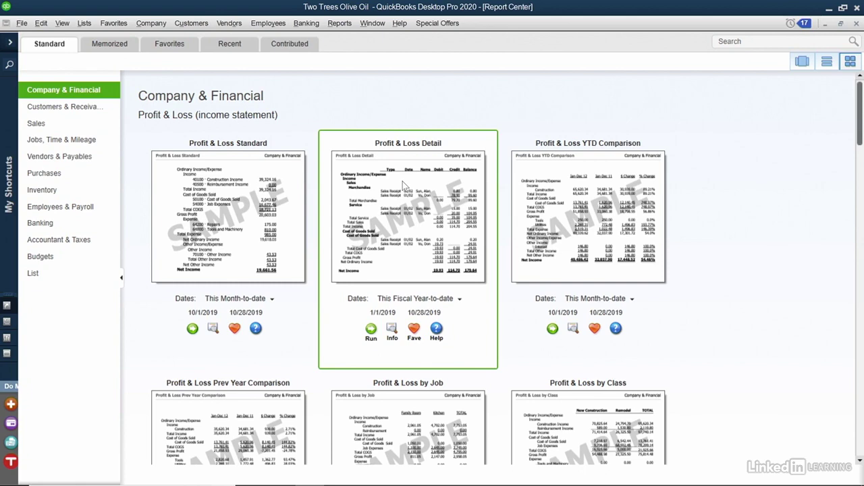
scroll("down", 3)
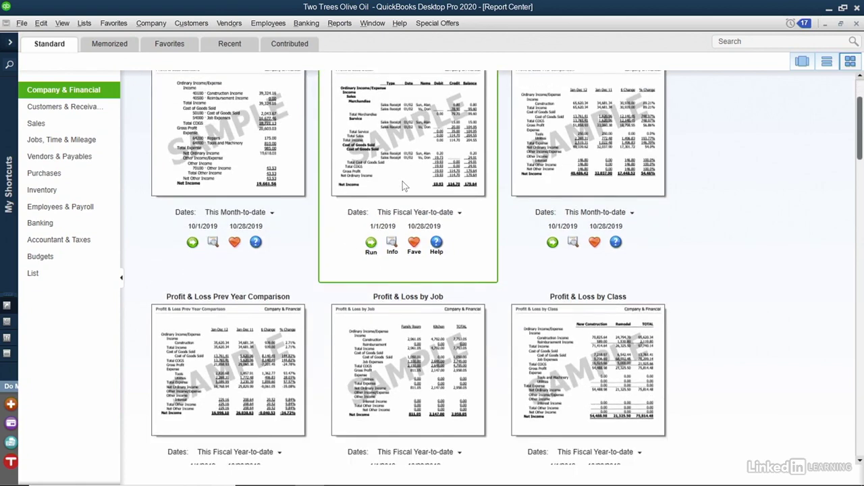
scroll("down", 3)
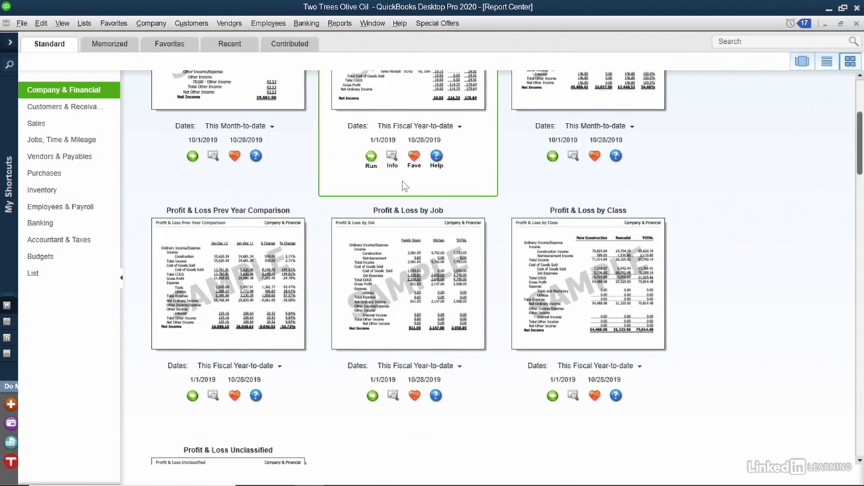
scroll("up", 3)
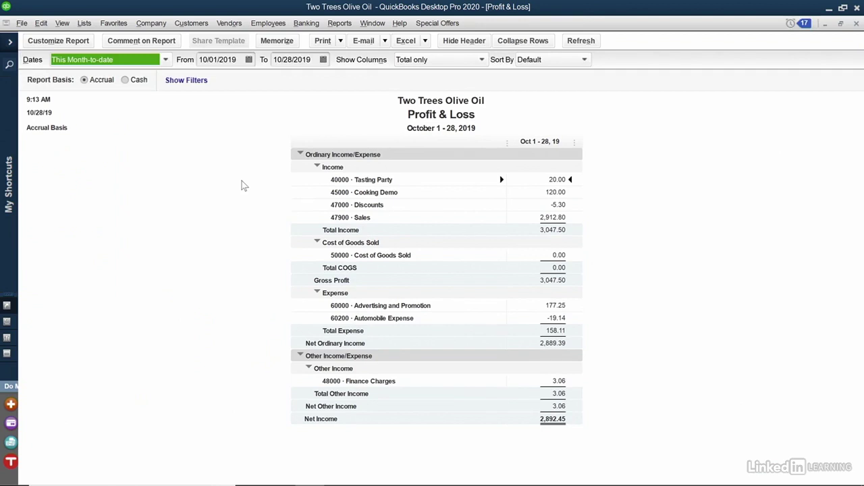
mouse_move(424, 131)
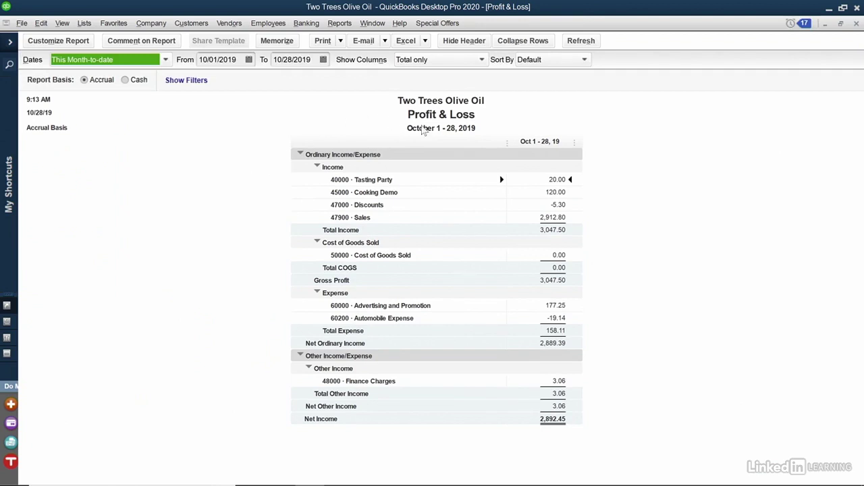
mouse_move(250, 135)
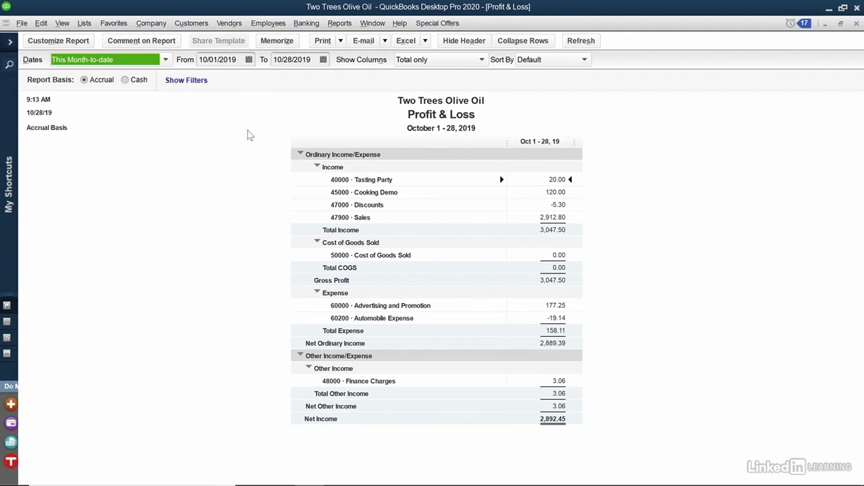
mouse_move(125, 76)
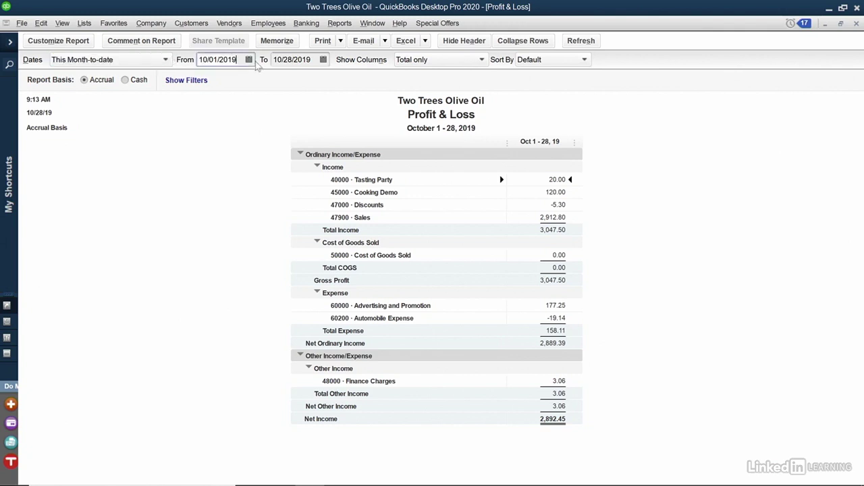
Step: Start the Profit & Loss report on October 2, 2019, making the range Custom Oct 2–28
left_click(249, 59)
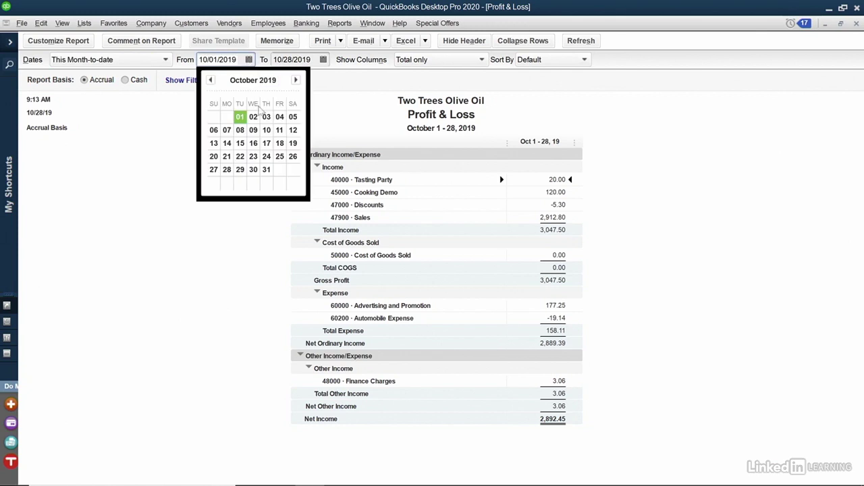
left_click(253, 116)
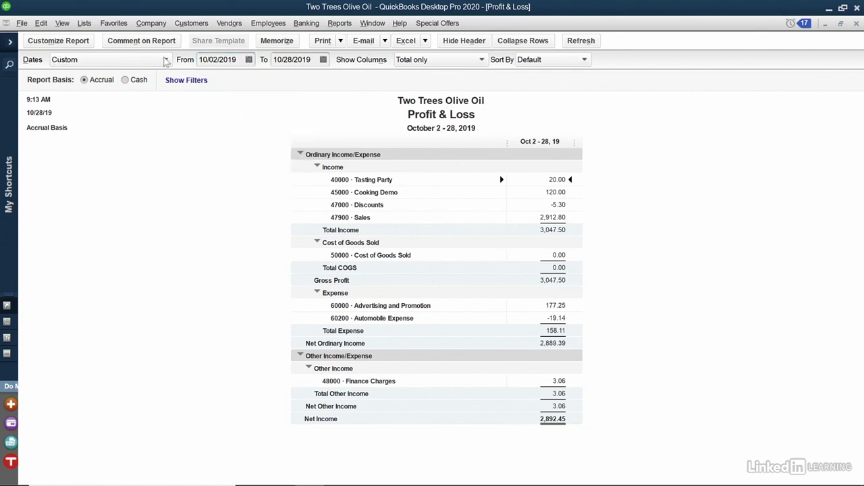
left_click(166, 59)
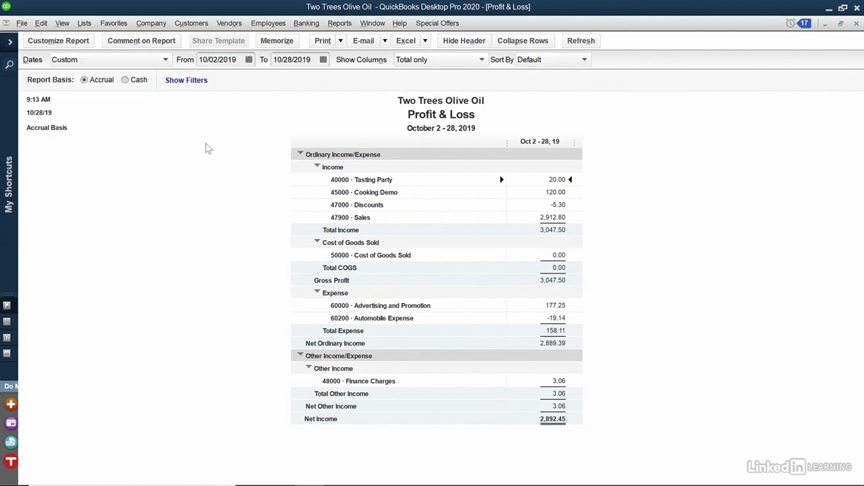
mouse_move(394, 76)
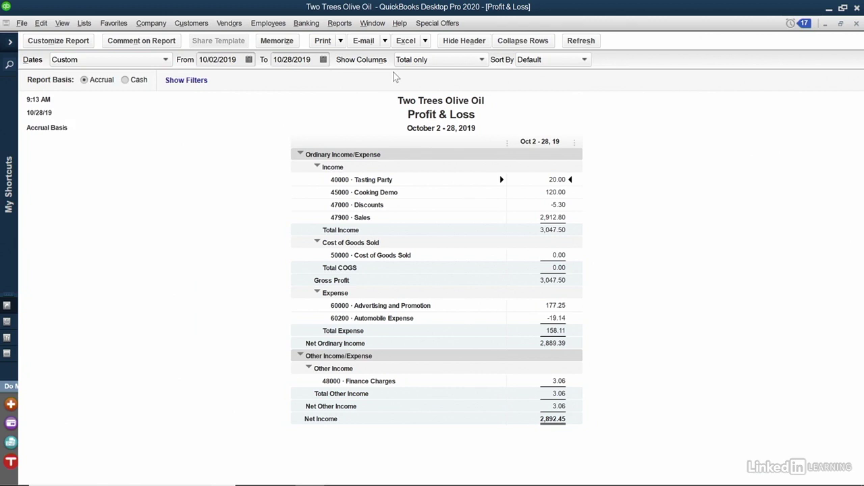
mouse_move(485, 62)
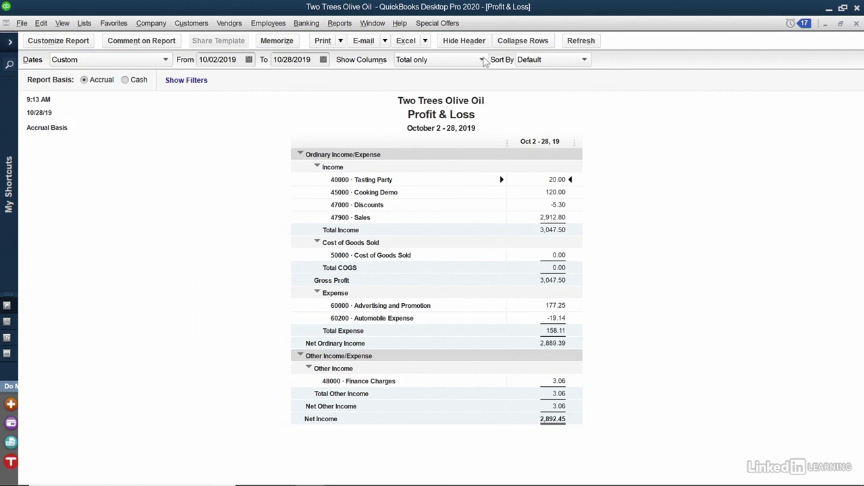
Step: Set Show Columns to Item Detail so each product gets its own column
left_click(482, 59)
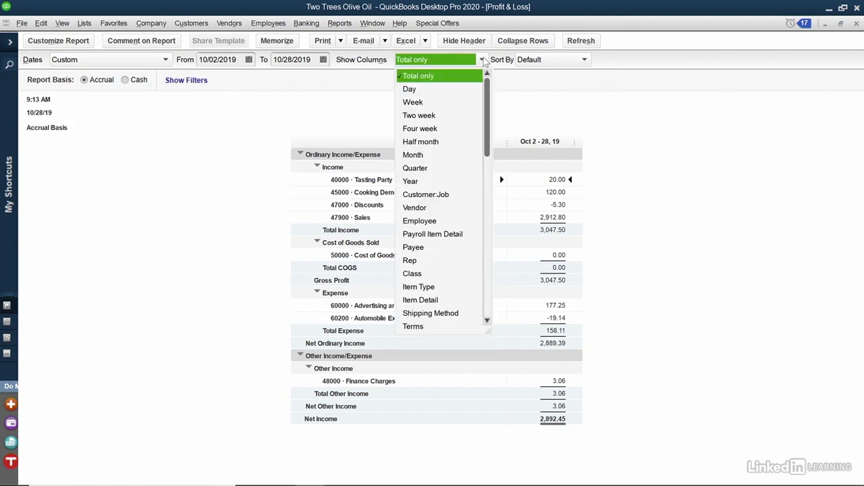
mouse_move(492, 202)
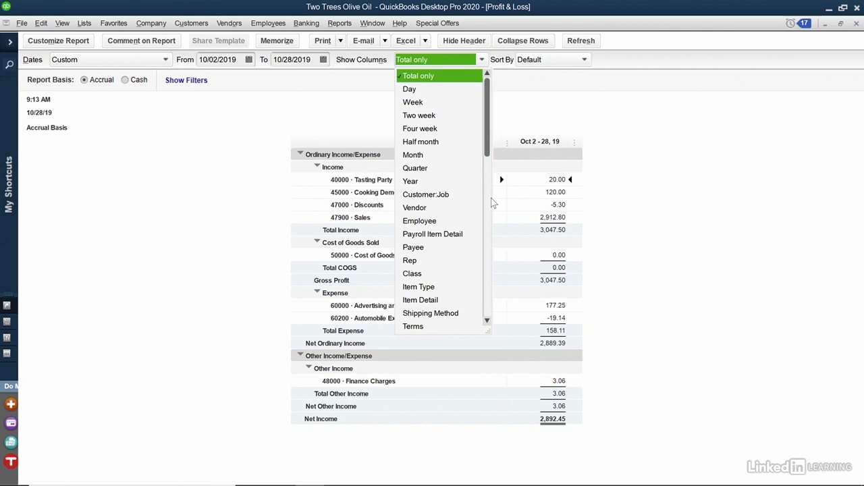
mouse_move(440, 305)
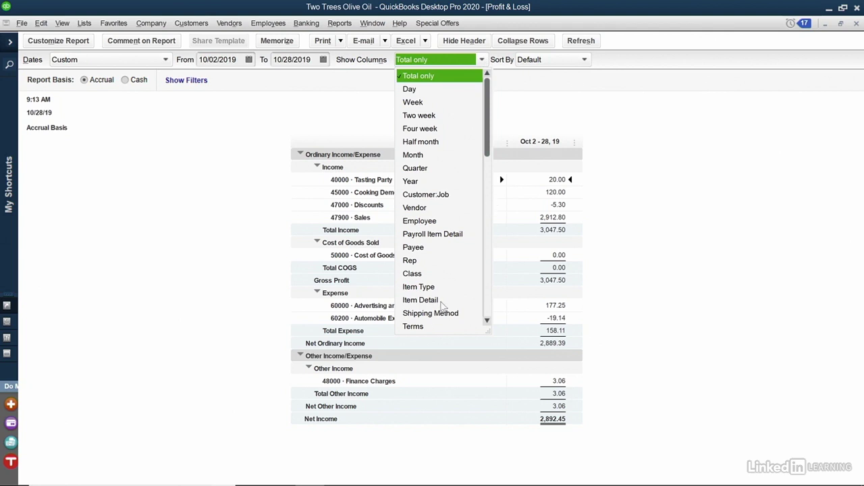
left_click(420, 300)
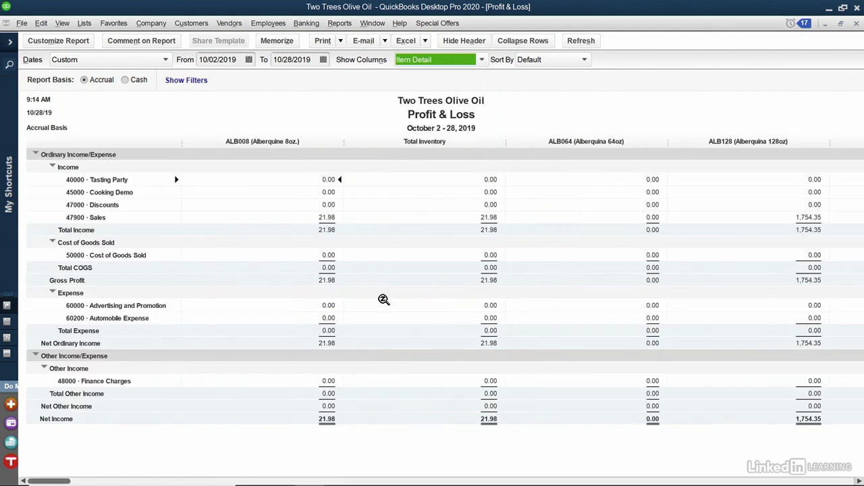
mouse_move(165, 202)
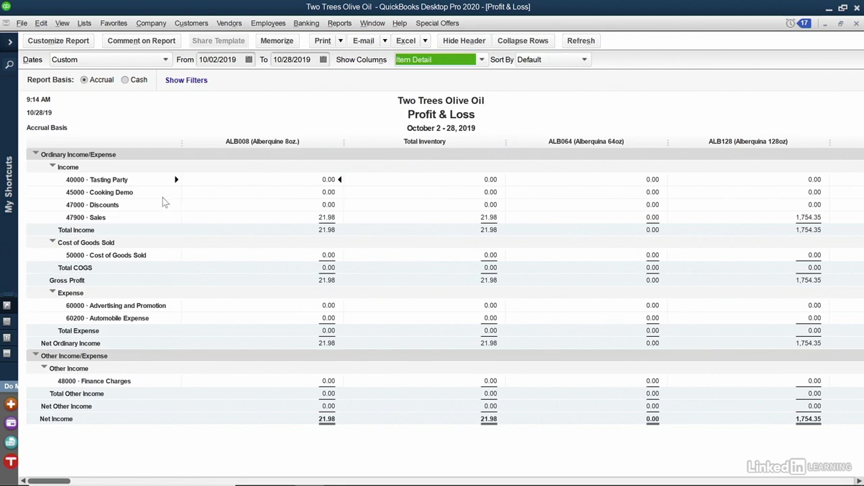
mouse_move(148, 146)
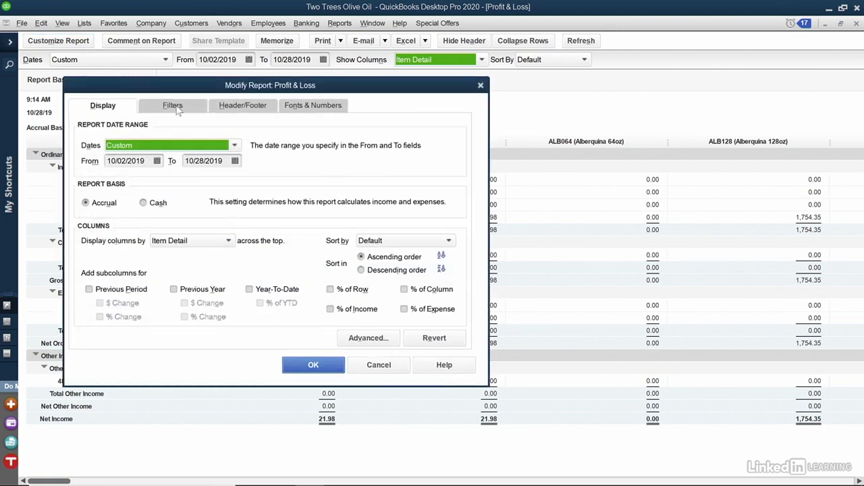
Step: In Modify Report filters, select Class and view its choices (All, Multiple, Downtown, Uptown)
left_click(172, 105)
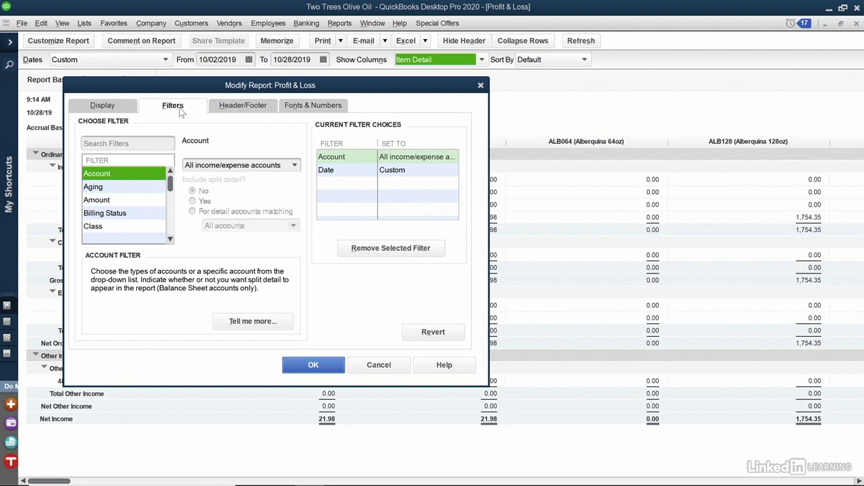
mouse_move(124, 233)
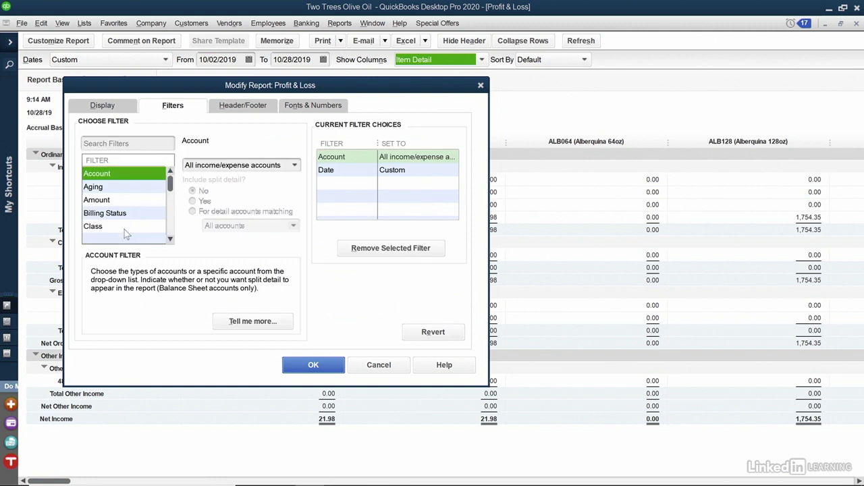
left_click(93, 227)
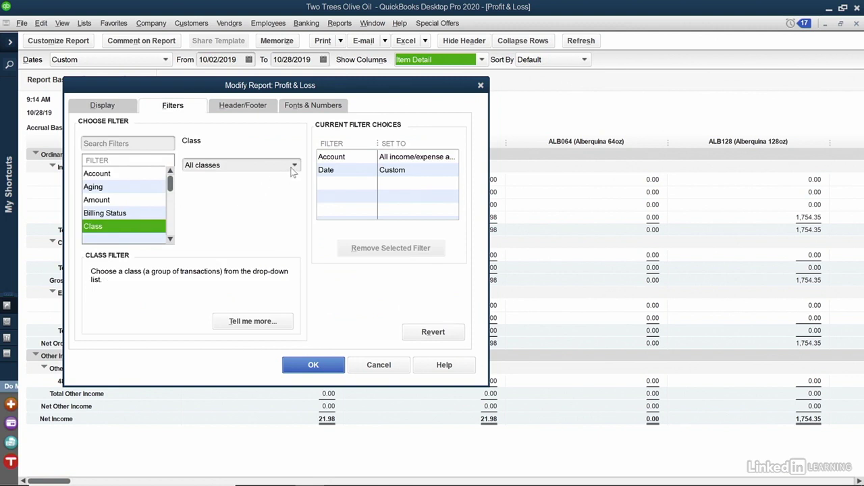
left_click(294, 164)
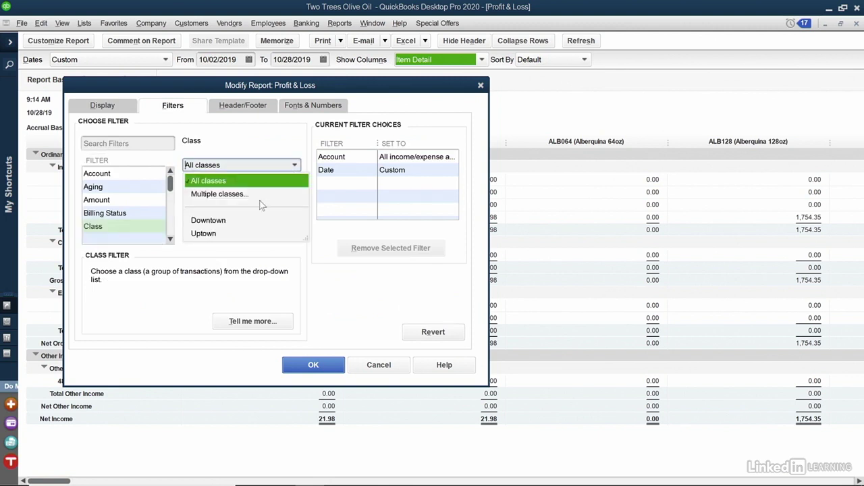
mouse_move(237, 233)
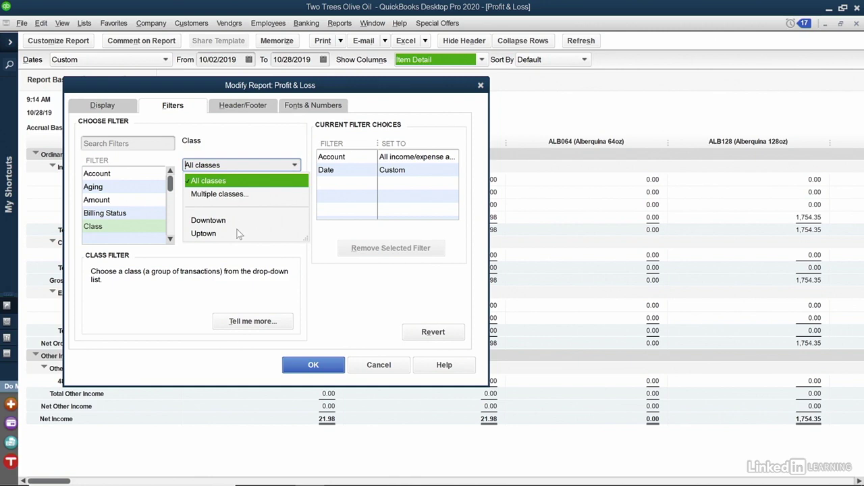
mouse_move(378, 365)
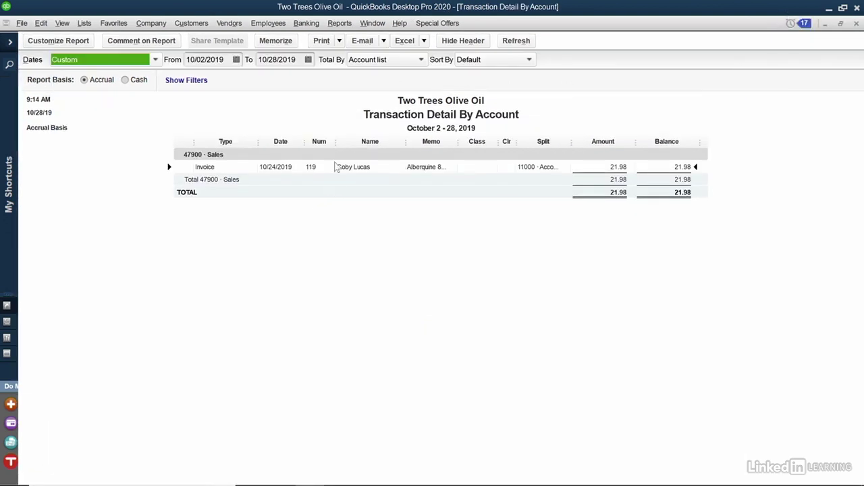
mouse_move(375, 174)
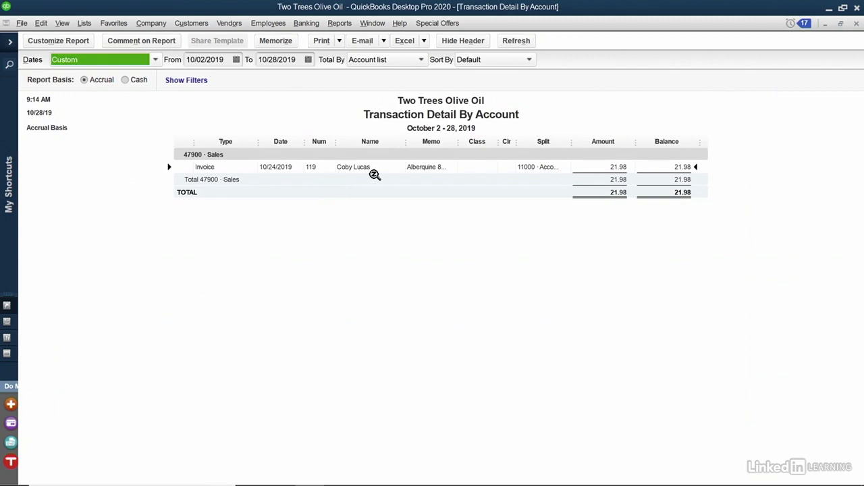
mouse_move(378, 168)
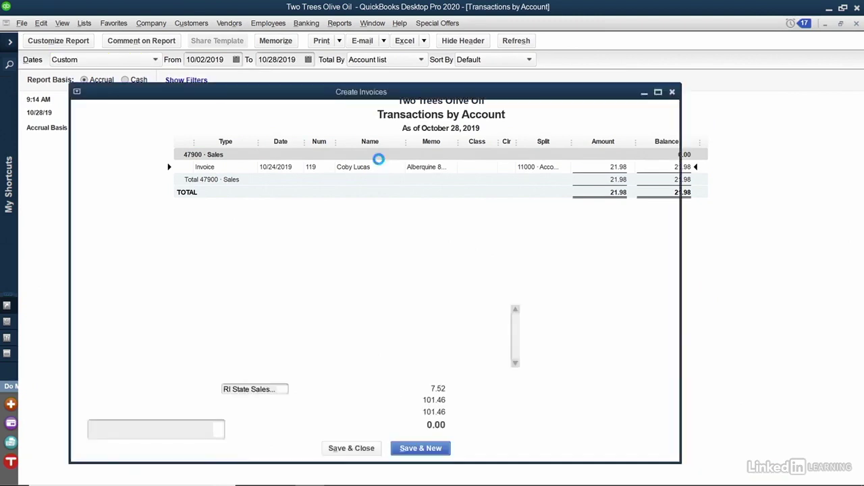
Step: Drill into invoice 119 behind the 21.98 amount in 47900 · Sales
double_click(354, 167)
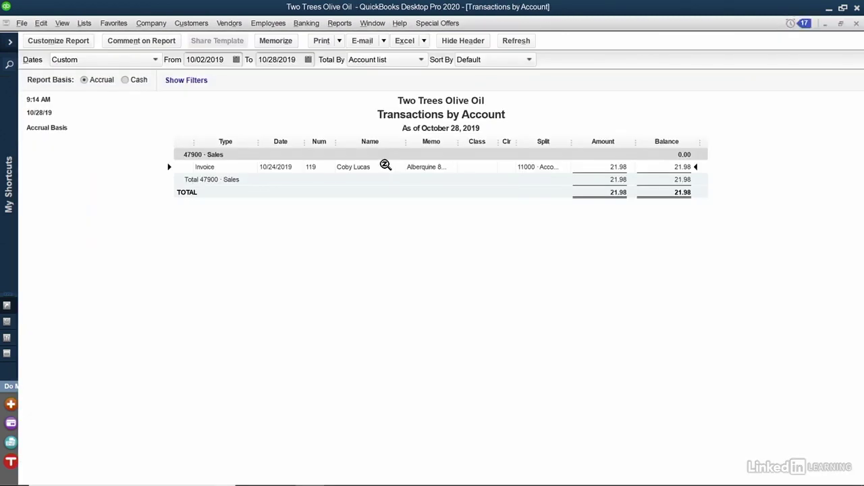
mouse_move(378, 162)
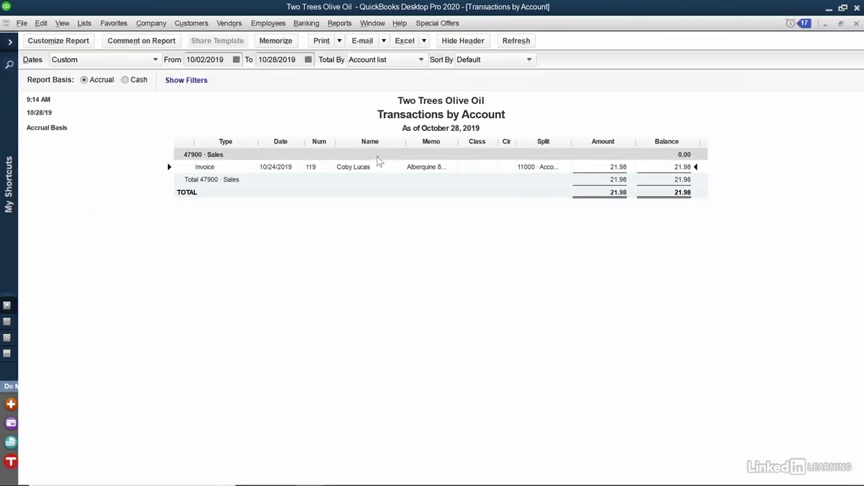
mouse_move(322, 41)
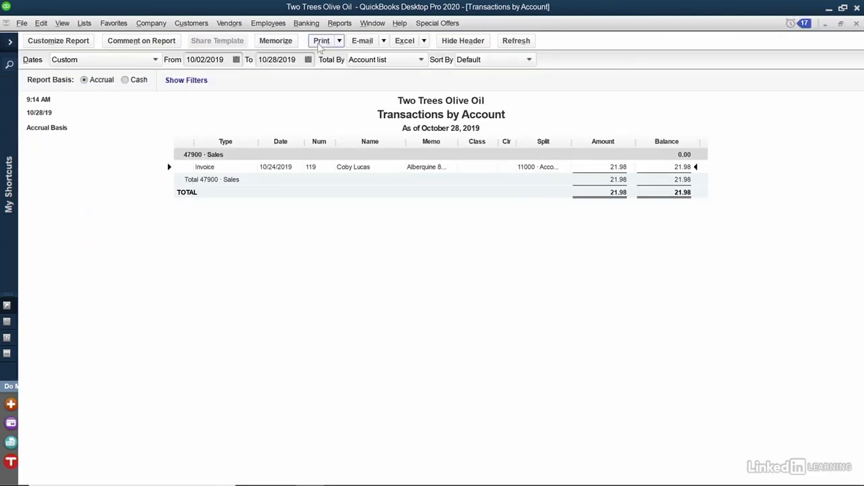
left_click(337, 40)
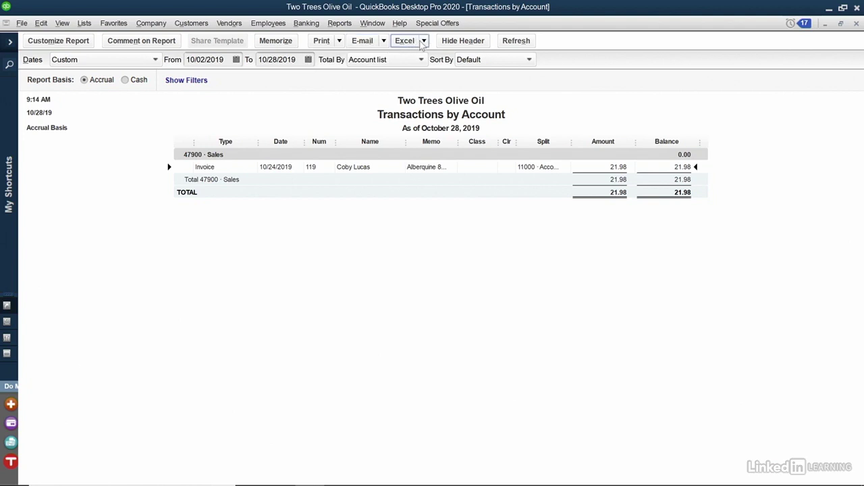
mouse_move(343, 103)
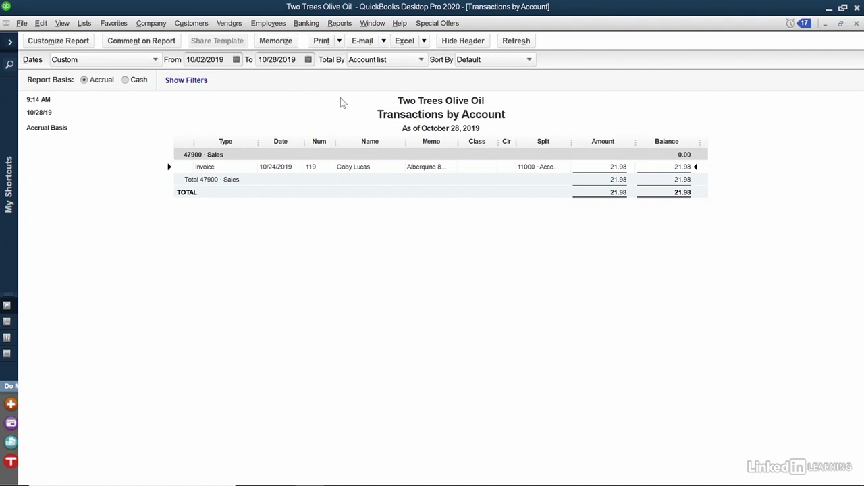
mouse_move(140, 41)
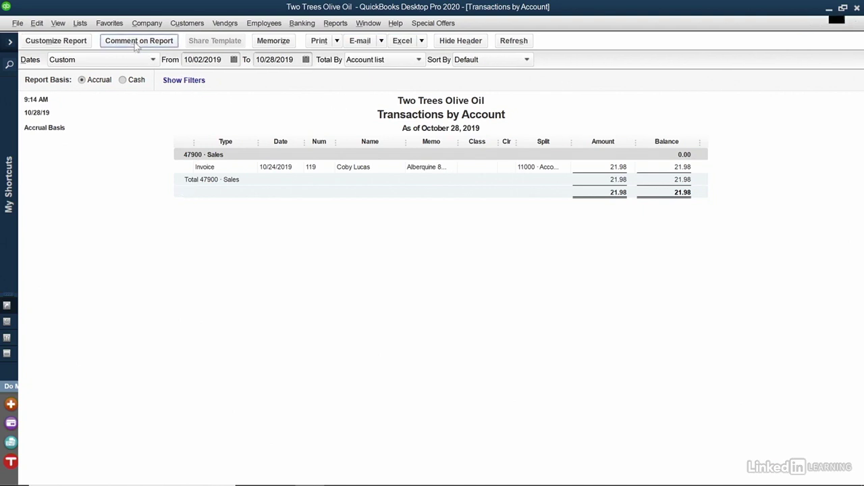
Step: Add and save the comment "Coby is a great customer!" on invoice 119 in the report
left_click(137, 41)
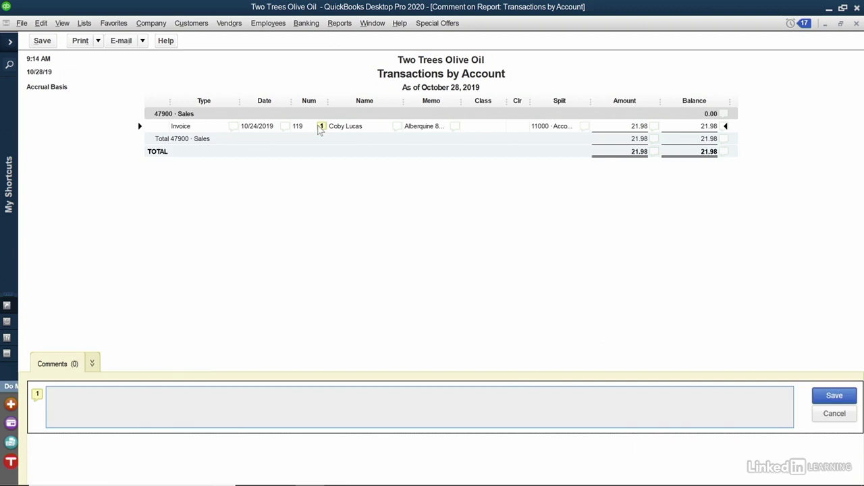
type("Coby is a great cuts")
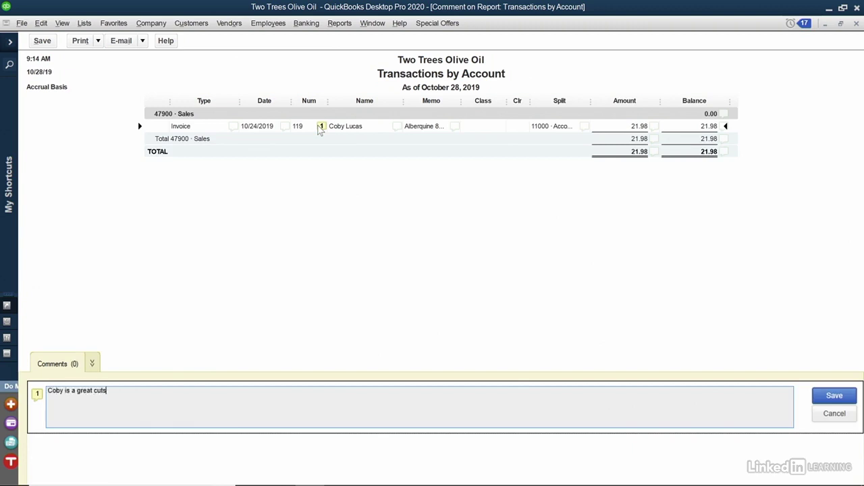
type("omer!")
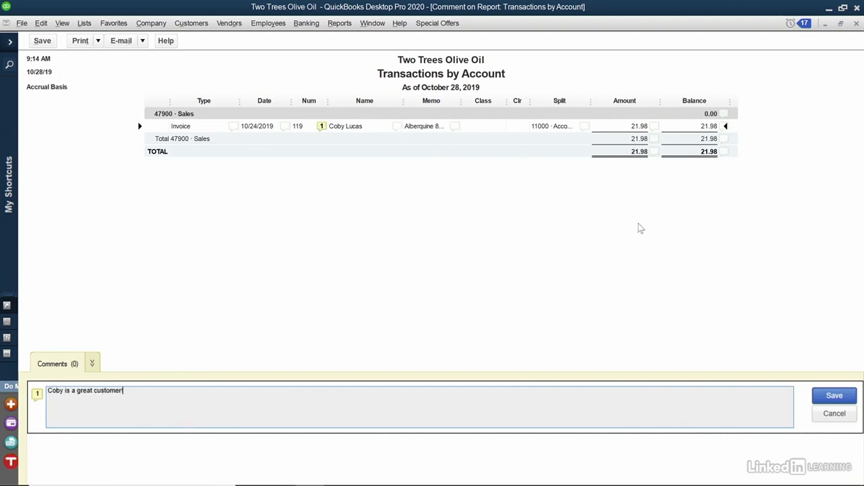
left_click(835, 396)
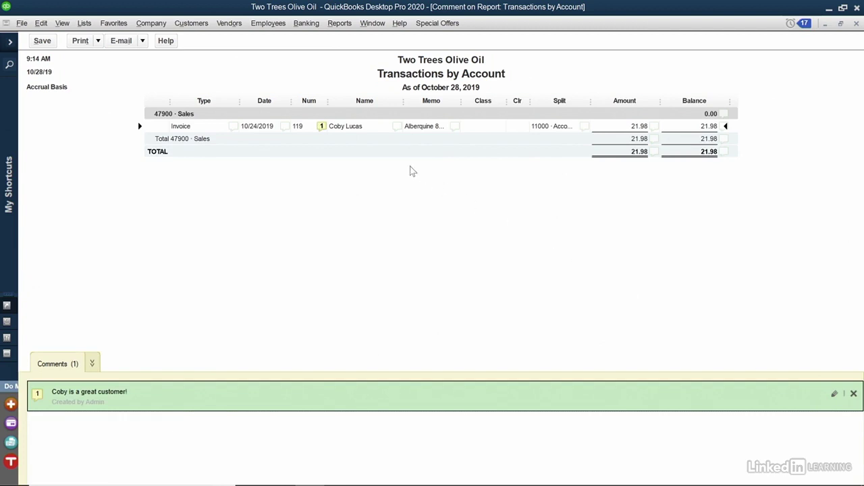
mouse_move(354, 155)
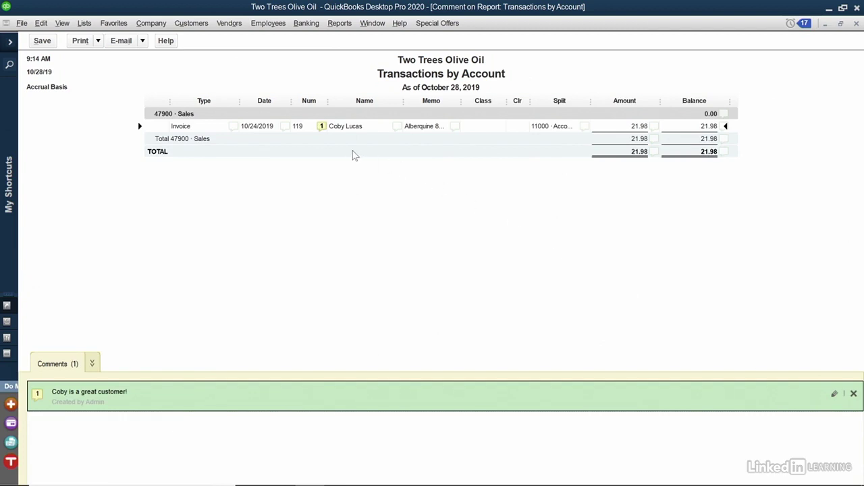
mouse_move(362, 182)
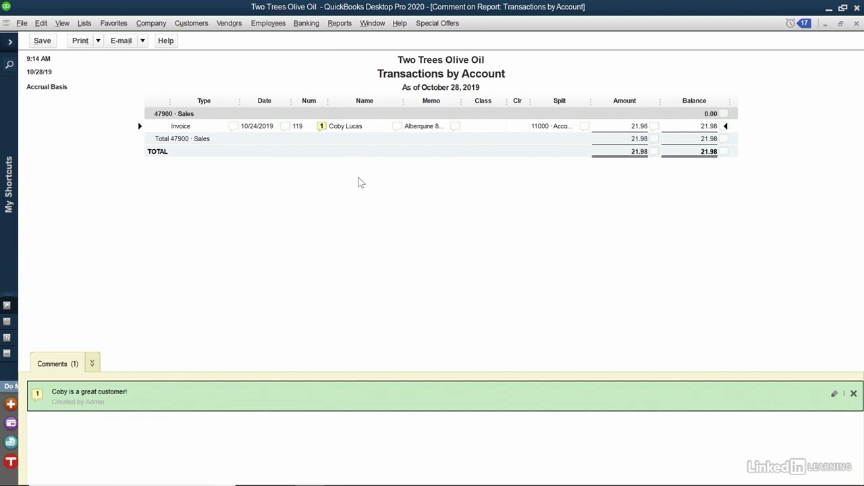
mouse_move(311, 77)
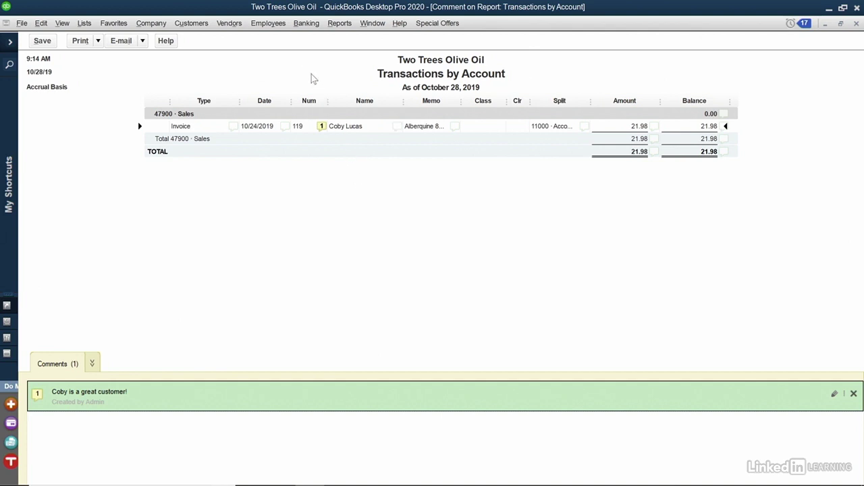
left_click(340, 23)
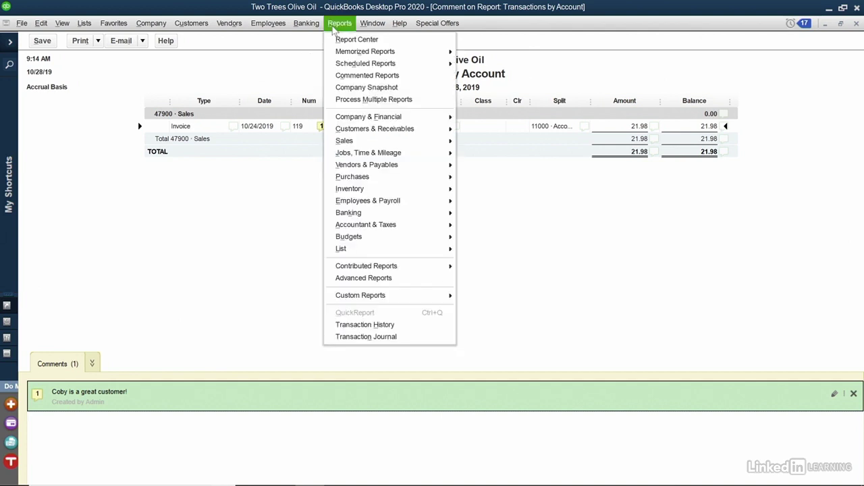
mouse_move(364, 64)
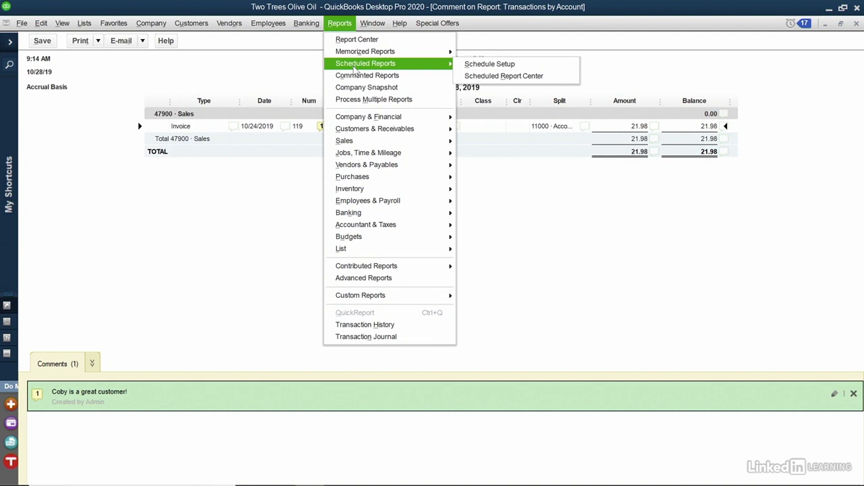
mouse_move(453, 64)
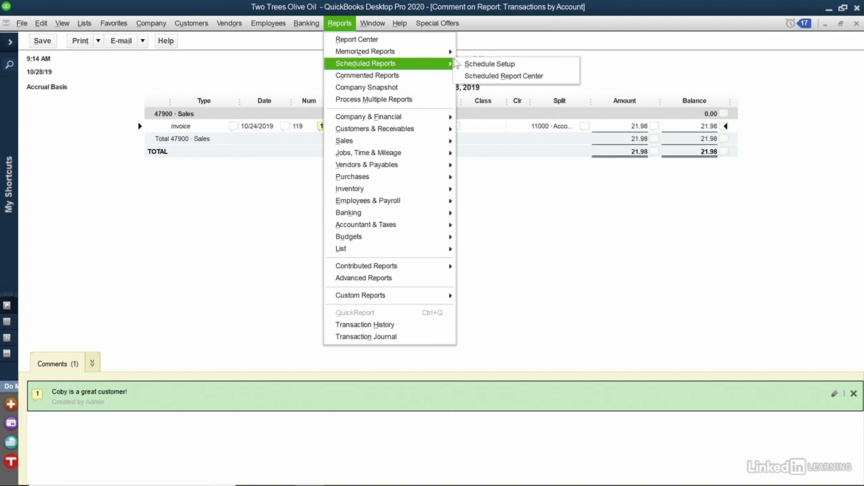
mouse_move(489, 64)
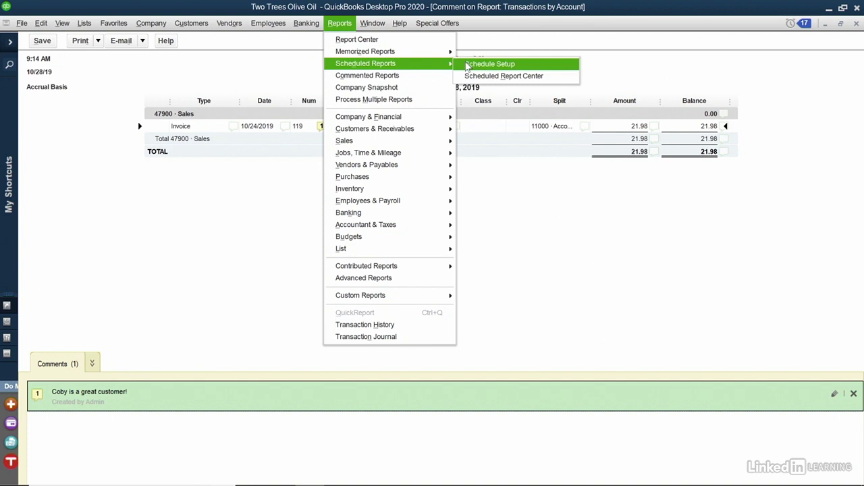
mouse_move(475, 67)
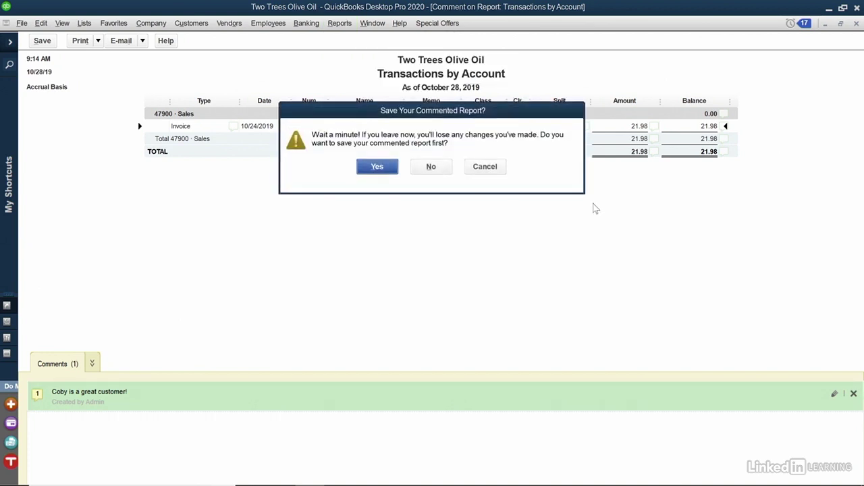
mouse_move(430, 168)
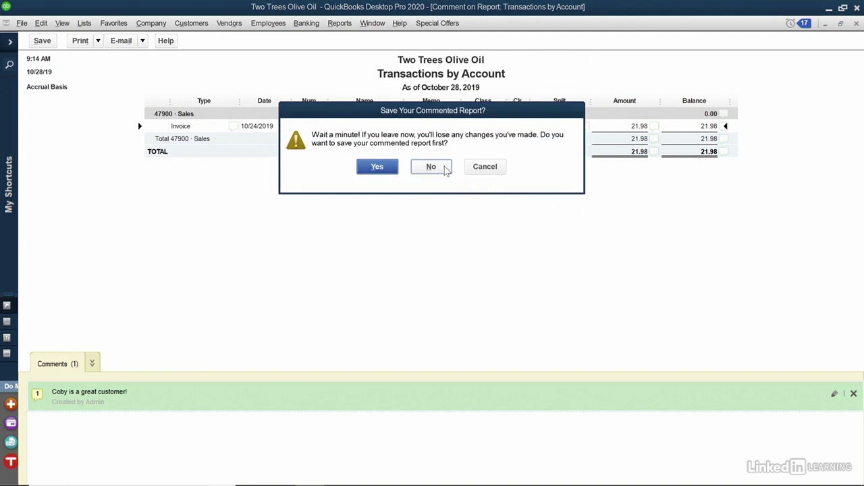
Step: Answer No to saving the commented report and return to the Profit & Loss report
left_click(431, 167)
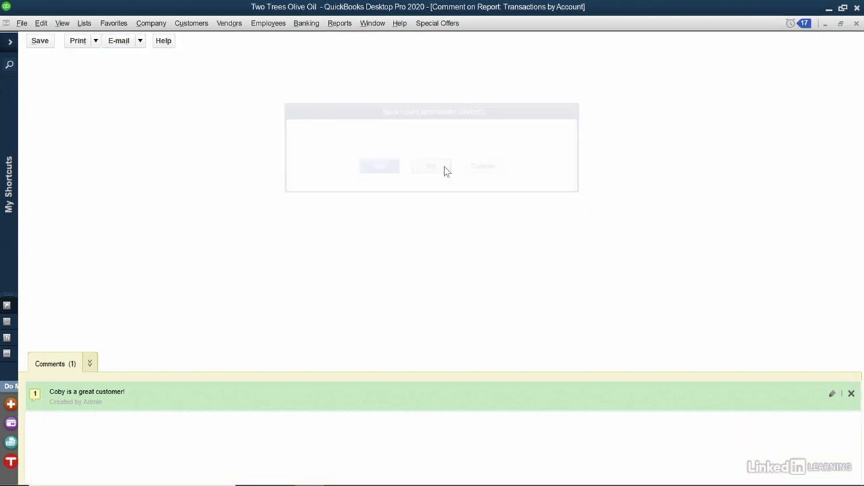
left_click(431, 164)
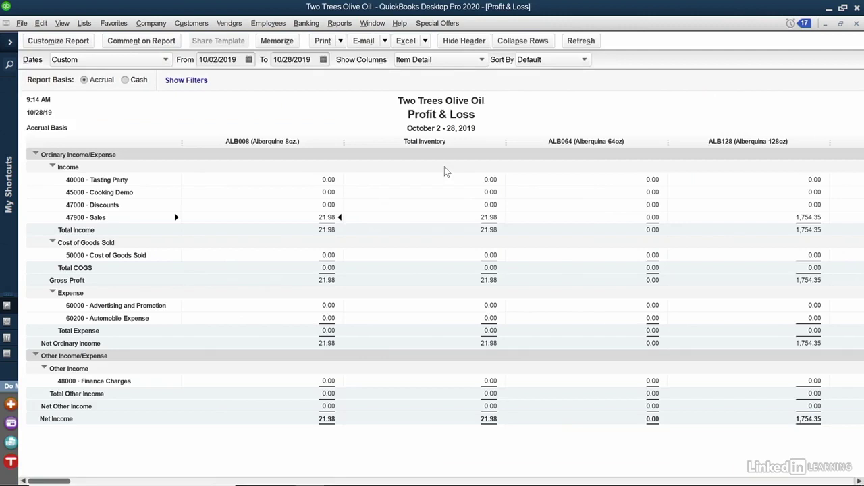